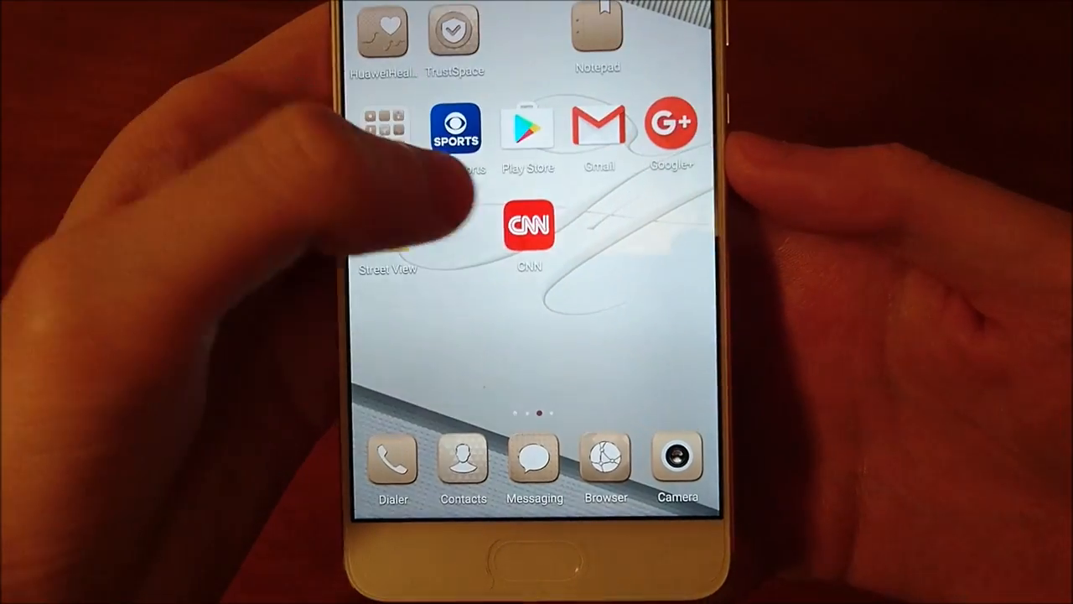
Step: Open Settings from the home screen and scroll the list down to the Navigation key entry
scroll(left, 3)
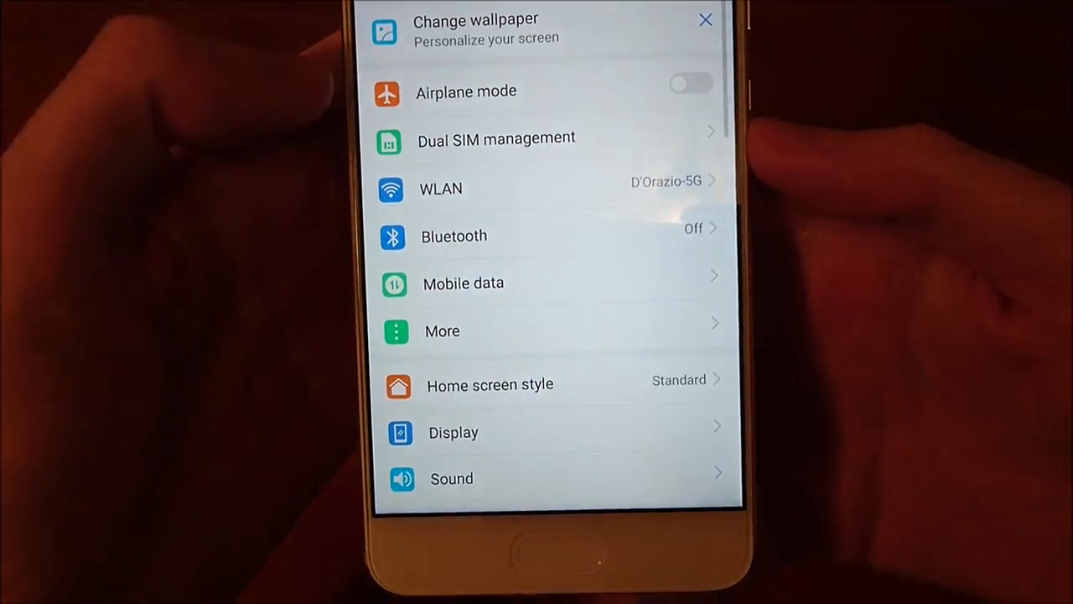
scroll(down, 3)
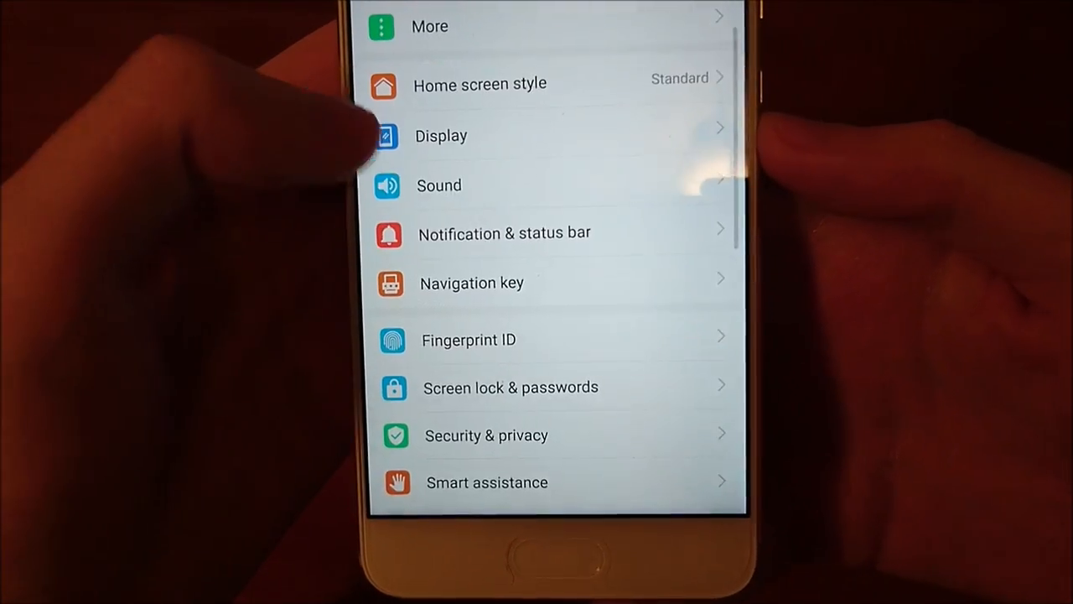
scroll(down, 3)
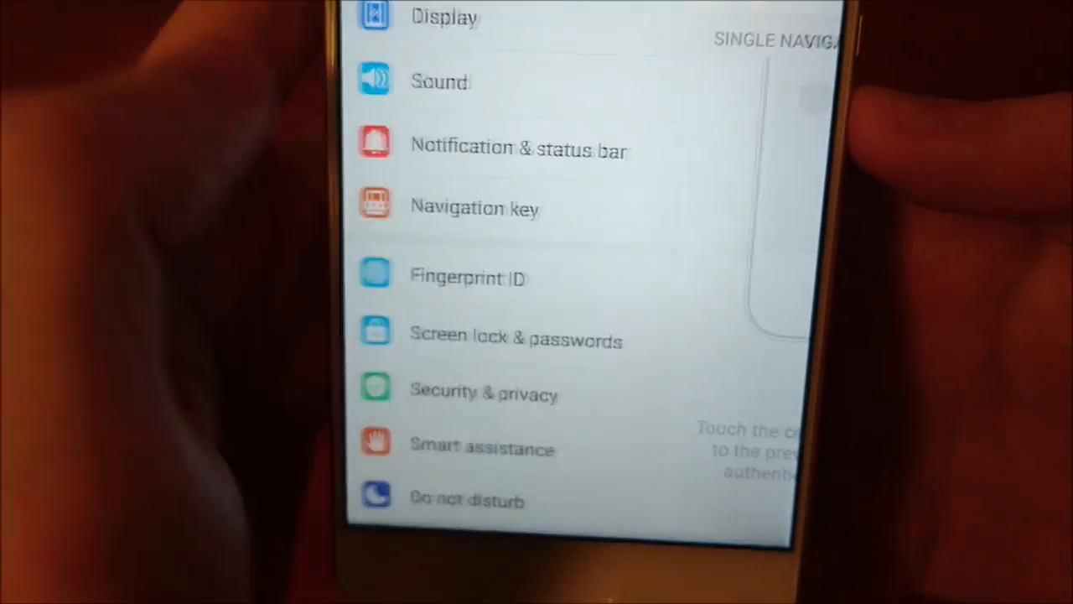
click(476, 208)
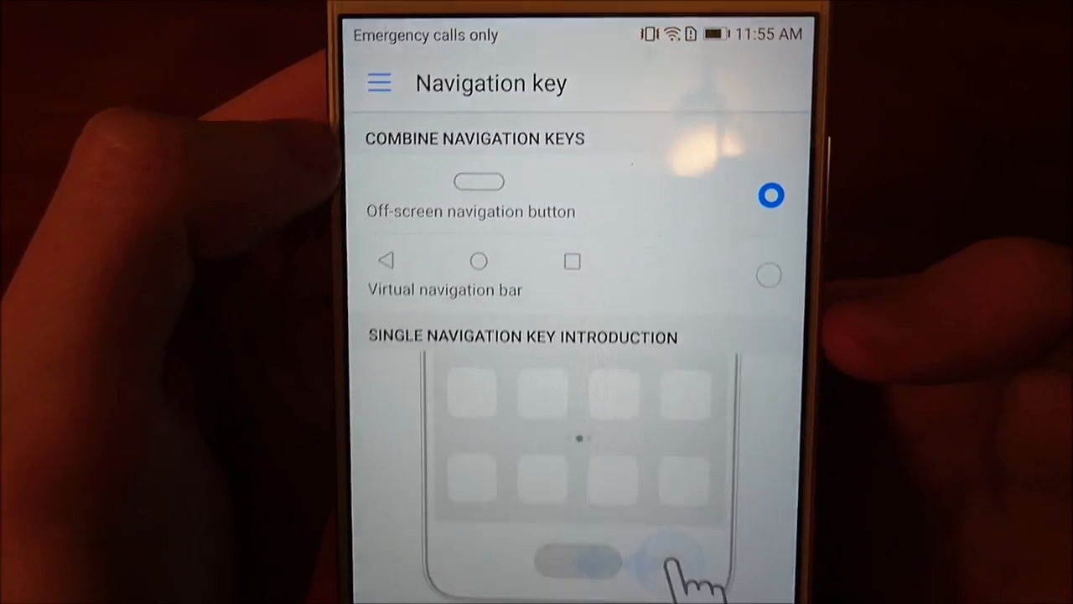
scroll(down, 3)
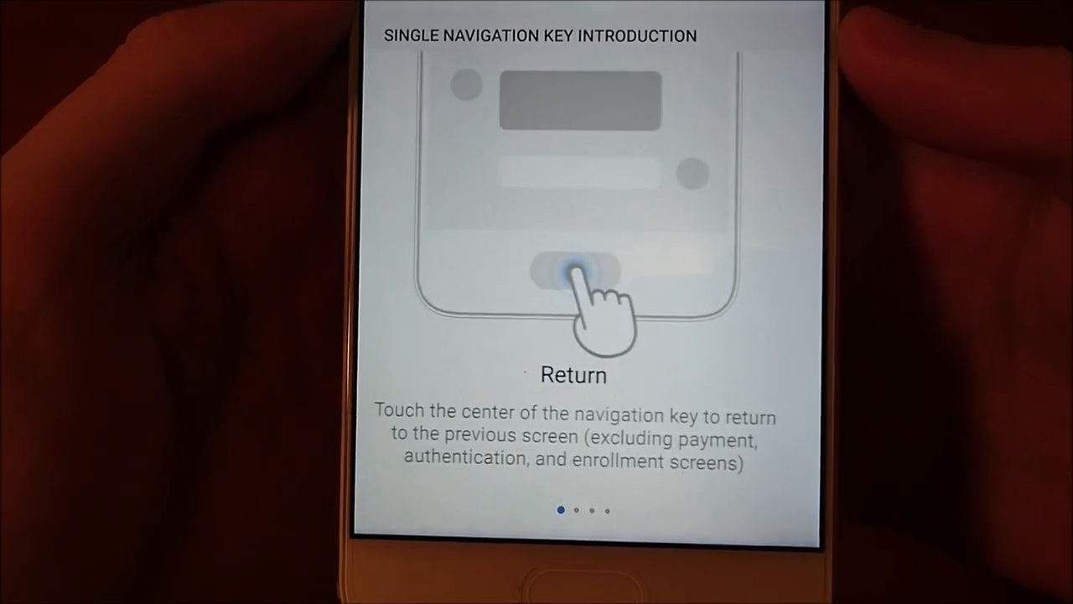
scroll(left, 3)
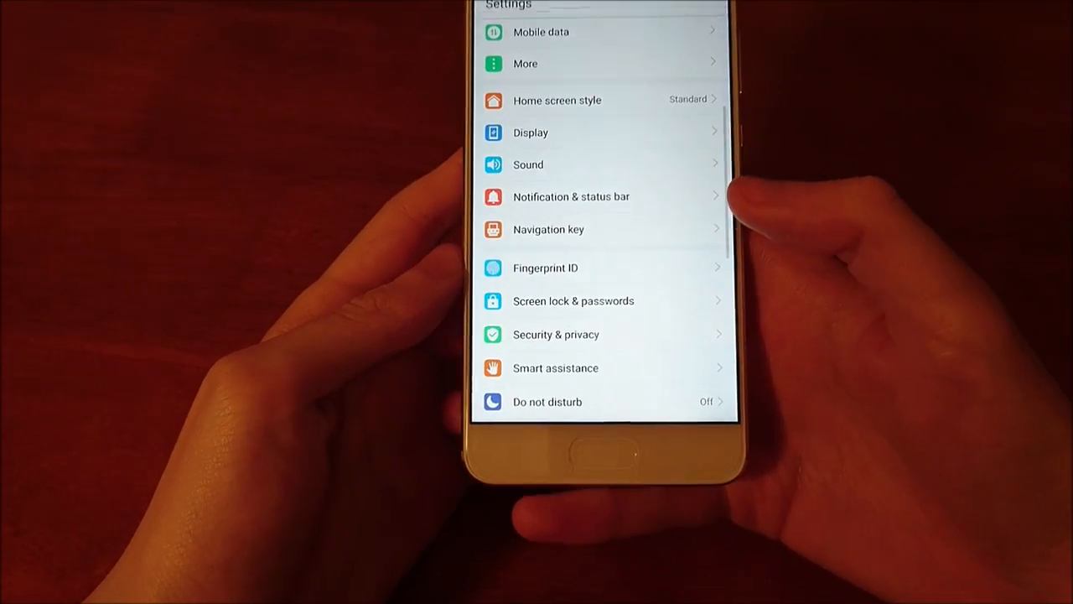
Step: Open the Navigation key page, currently set to the off-screen navigation button
scroll(down, 3)
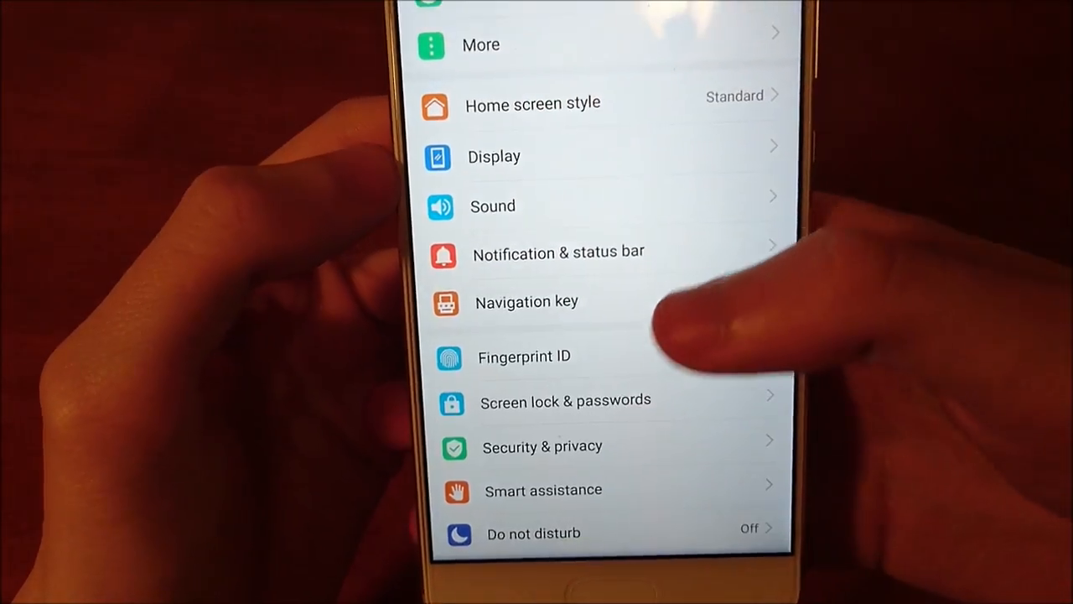
click(526, 302)
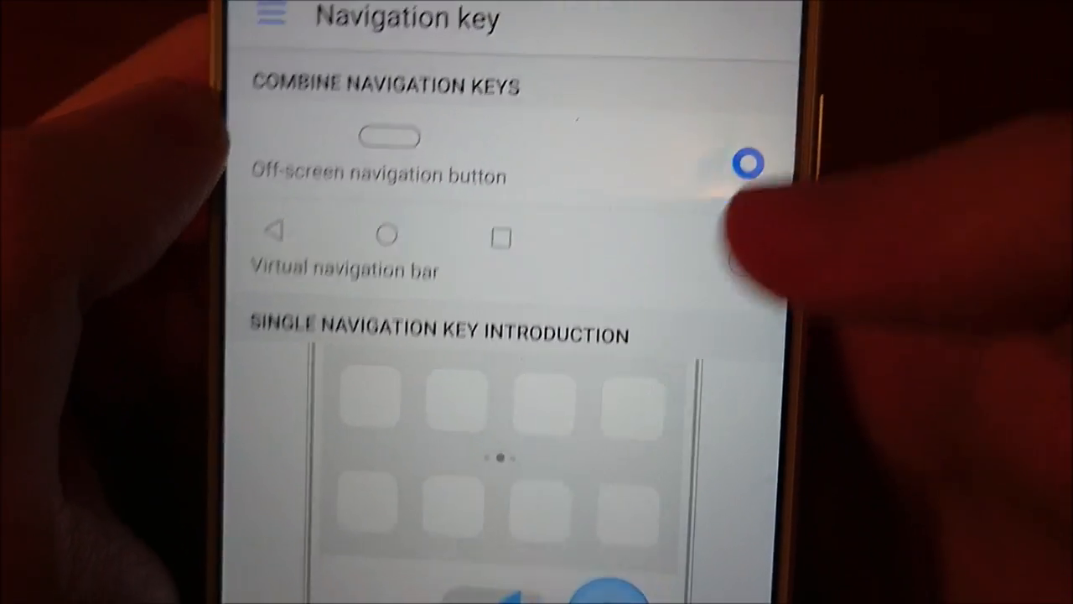
Step: Choose Virtual navigation bar under Combine navigation keys
click(746, 165)
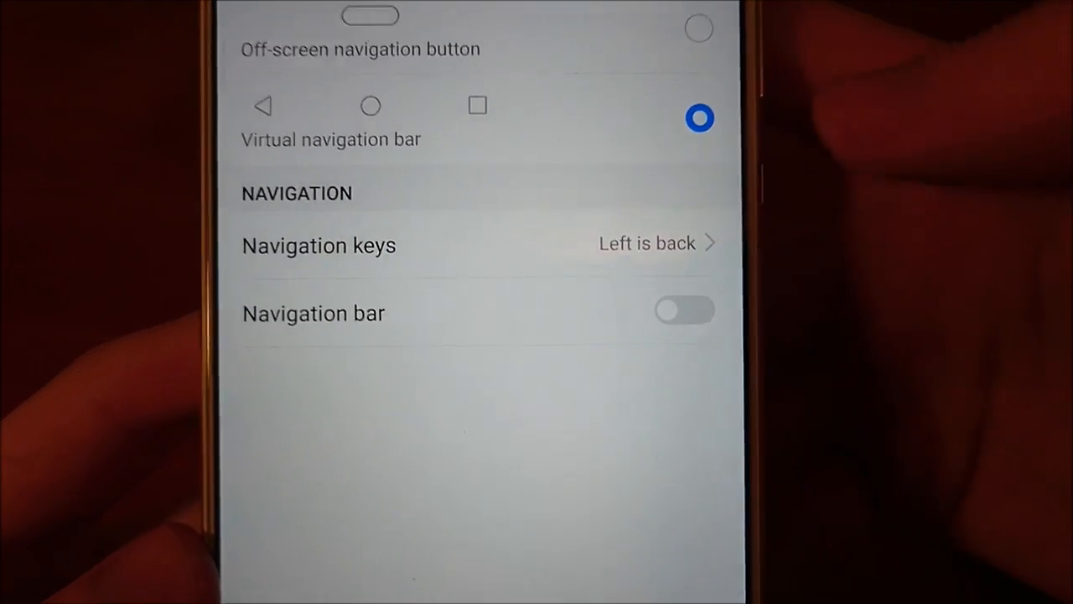
Step: Switch the Navigation bar toggle on so on-screen navigation keys appear
click(318, 245)
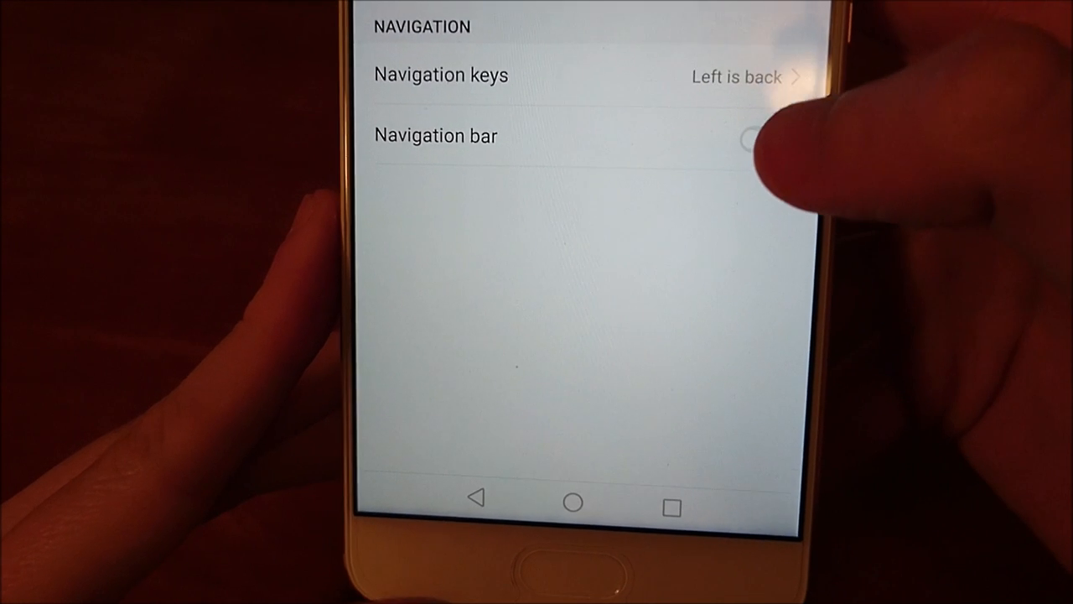
click(755, 134)
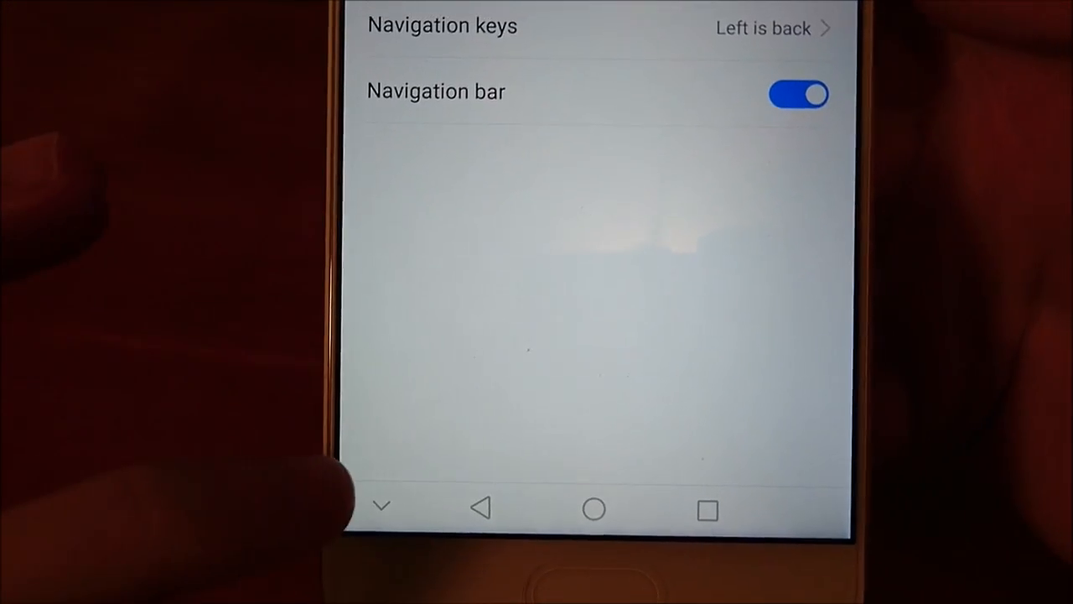